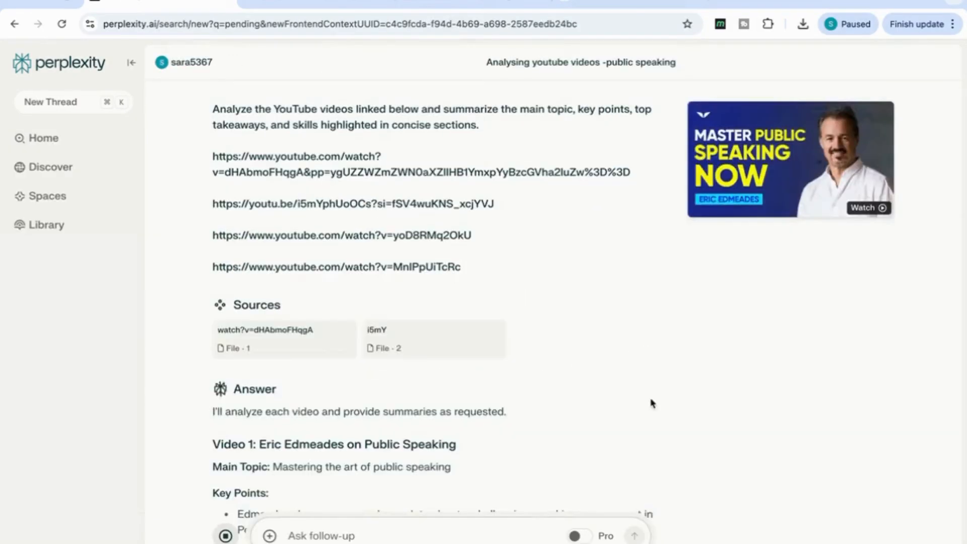
scroll("down", 3)
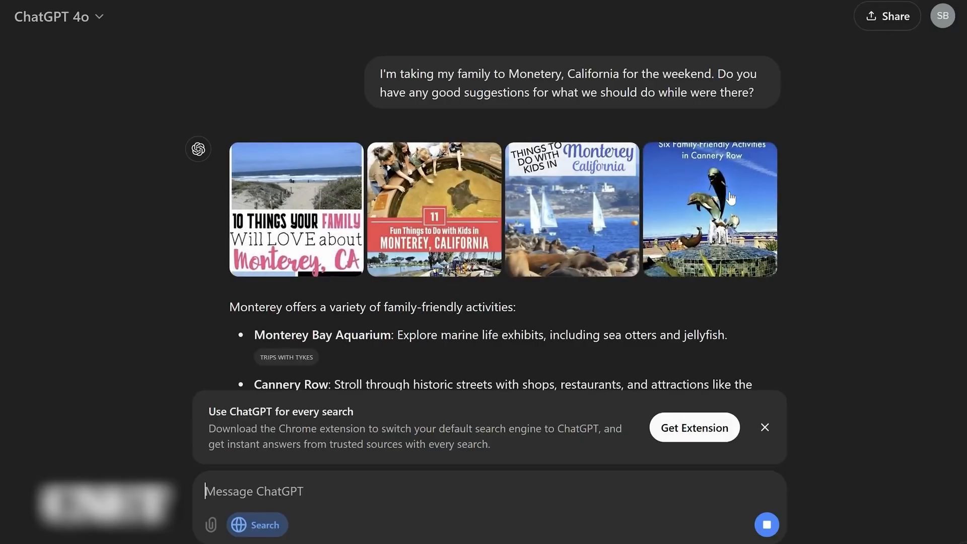
scroll("down", 3)
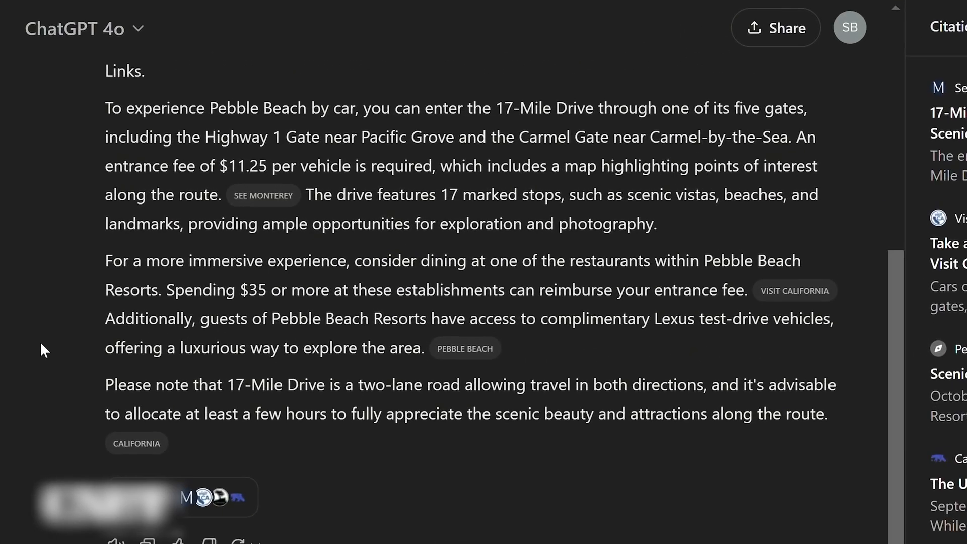
mouse_move(343, 436)
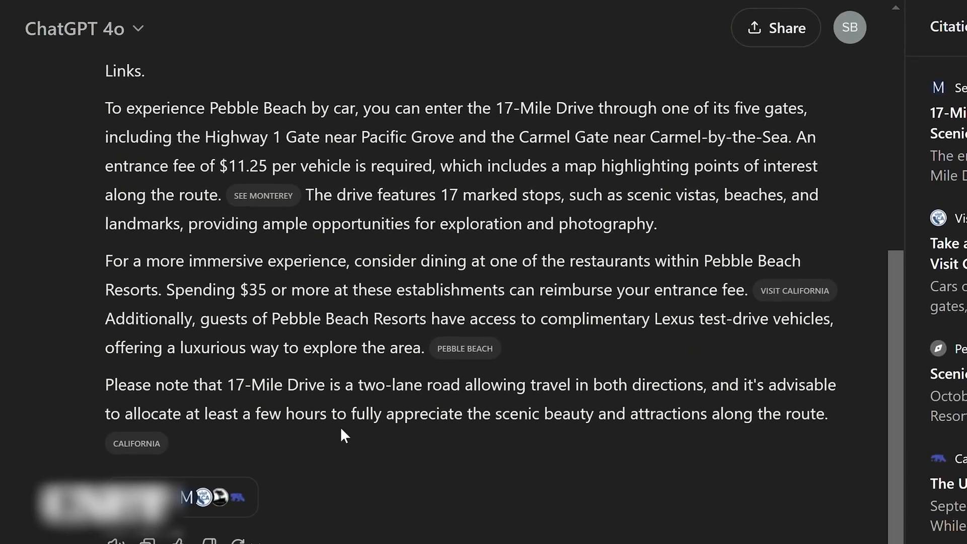